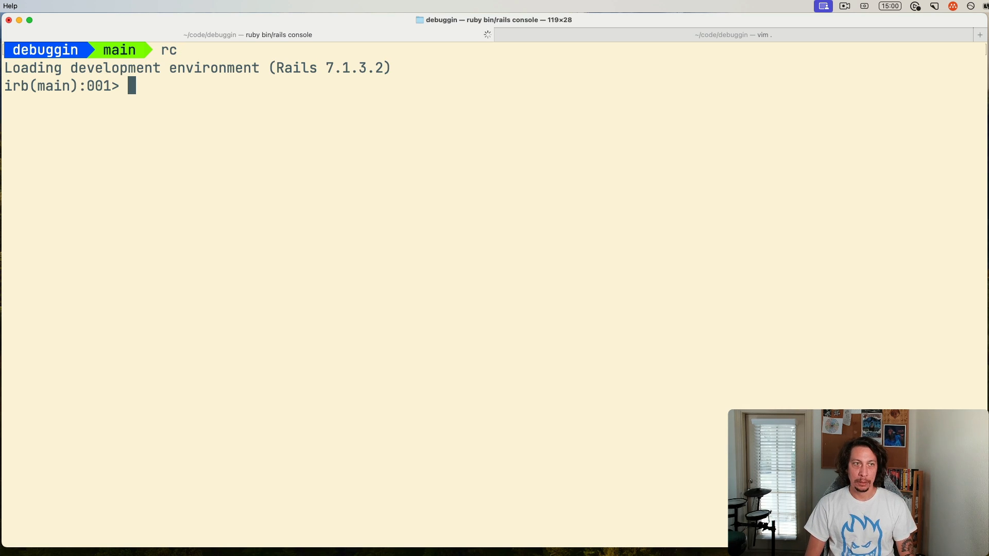
# Step: Assign User.first to a variable named user in the Rails console
pyautogui.write('user =')
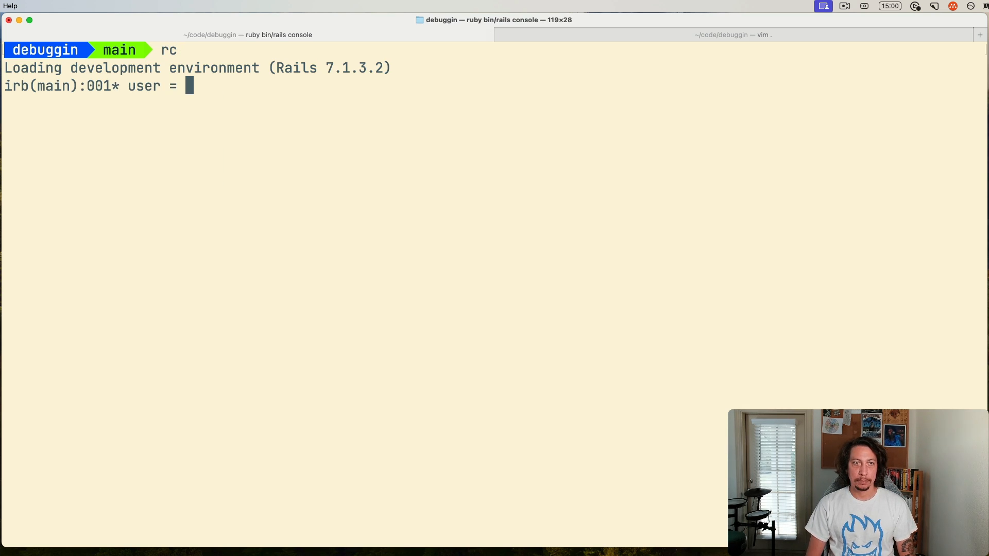
pyautogui.write('User.first')
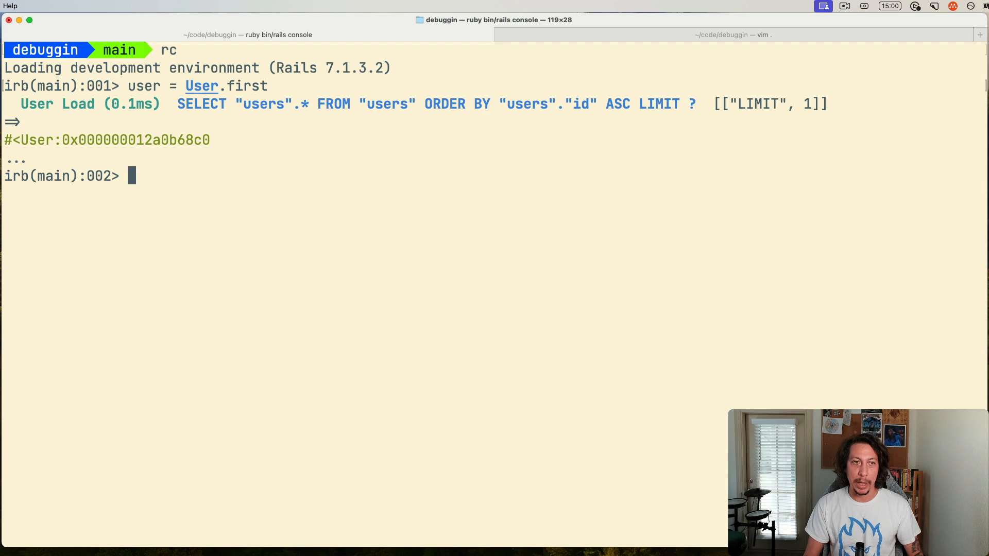
# Step: Run show_cmds to list IRB commands, then quit the pager
pyautogui.write('s')
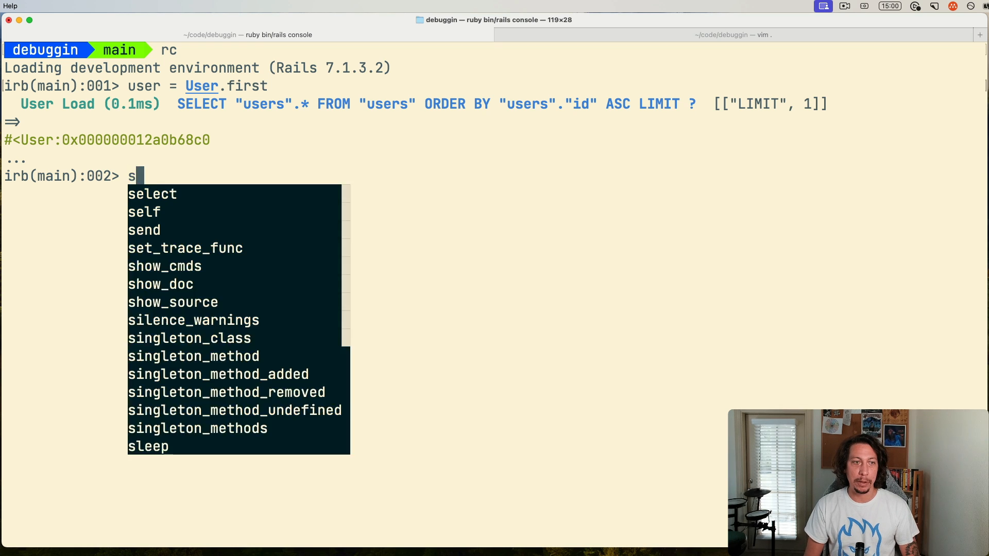
pyautogui.write('how_cm')
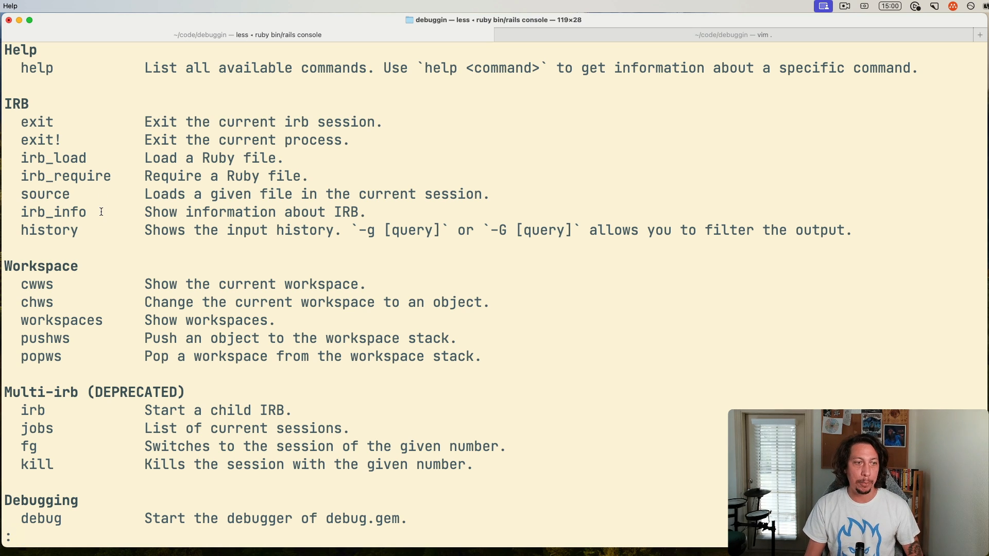
pyautogui.moveTo(20, 303)
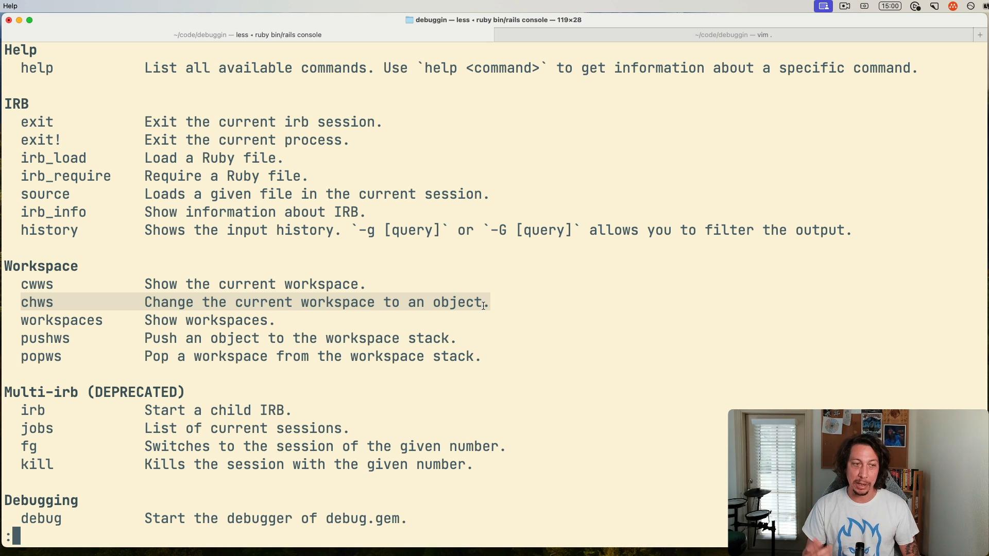
pyautogui.press('q')
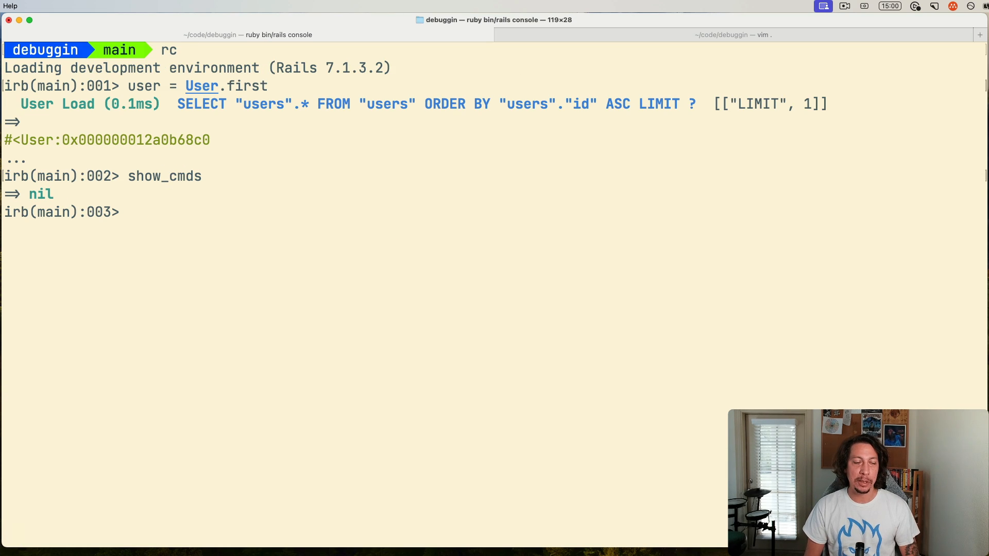
# Step: Switch the IRB workspace into the user object with chws user
pyautogui.write('chws user')
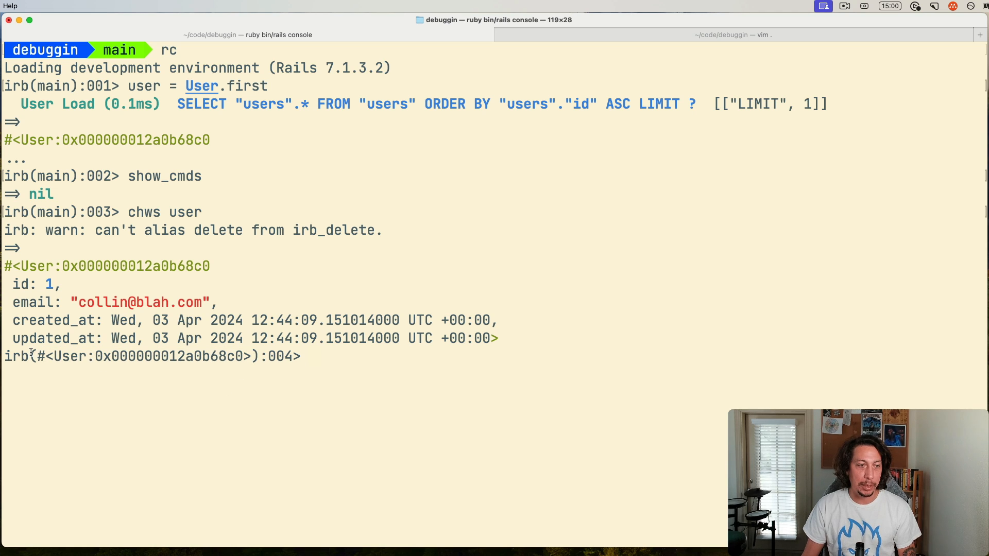
pyautogui.doubleClick(140, 356)
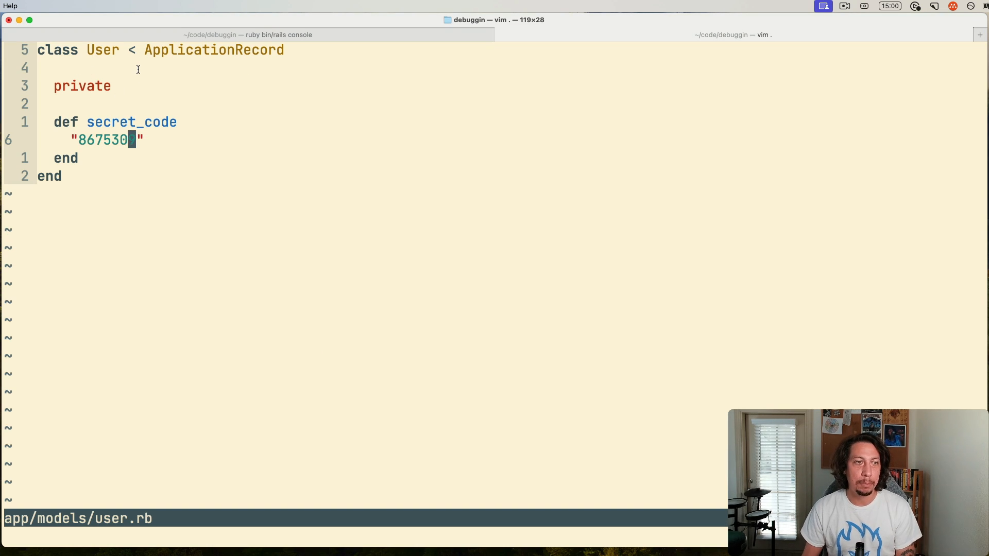
pyautogui.moveTo(154, 108)
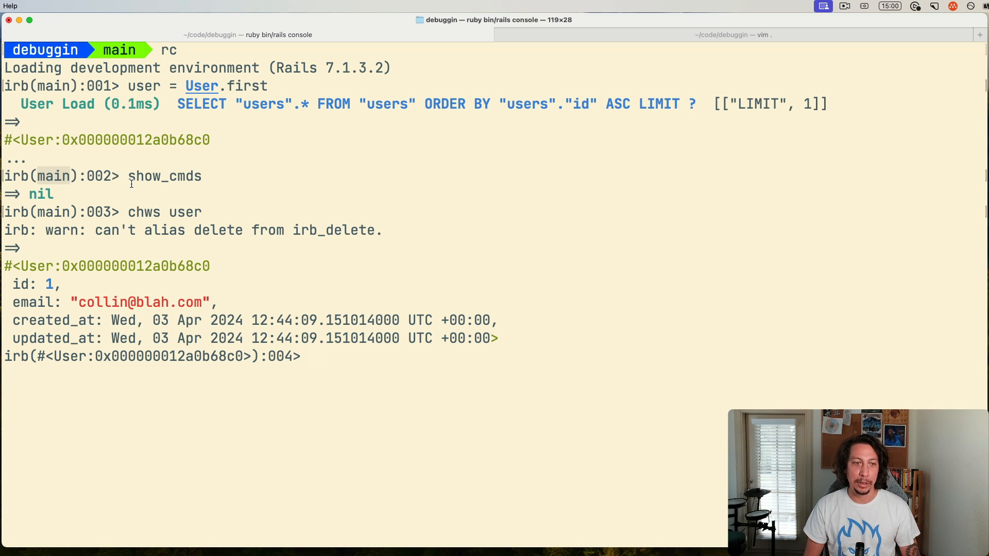
# Step: Call secret_code in the User workspace to return 8675309
pyautogui.write('sec')
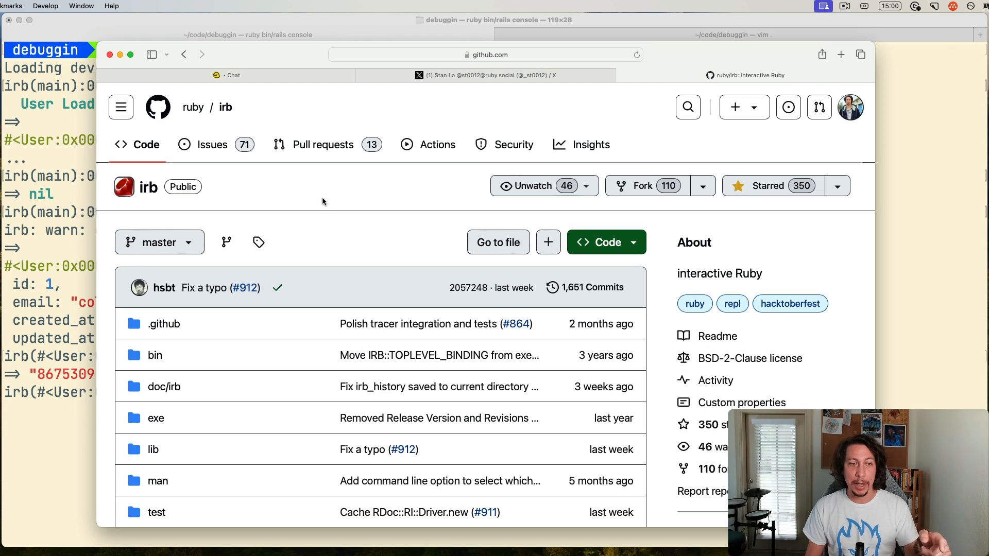
# Step: Scroll the ruby/irb README through its Usage and Commands sections, then view the maintainer's X profile
pyautogui.scroll(-3)
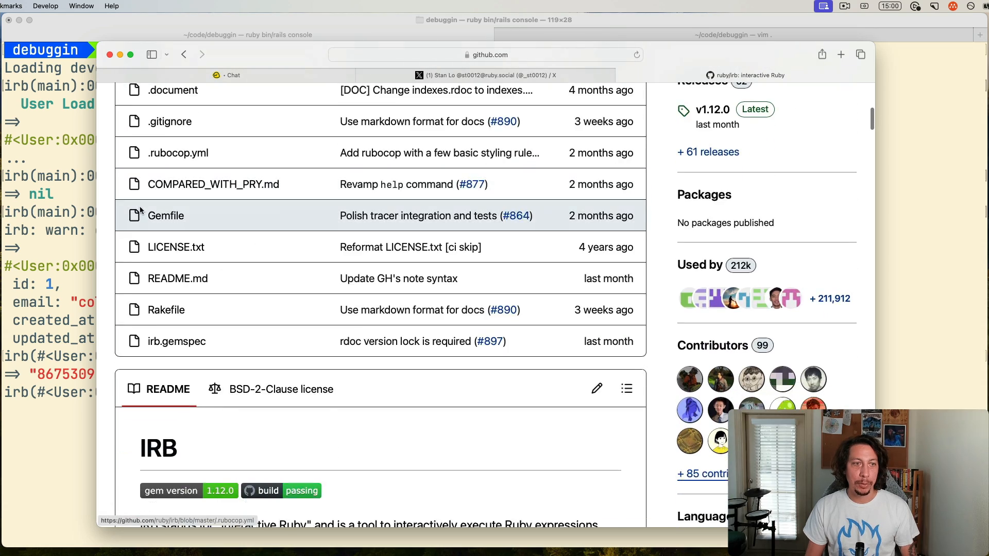
pyautogui.scroll(-3)
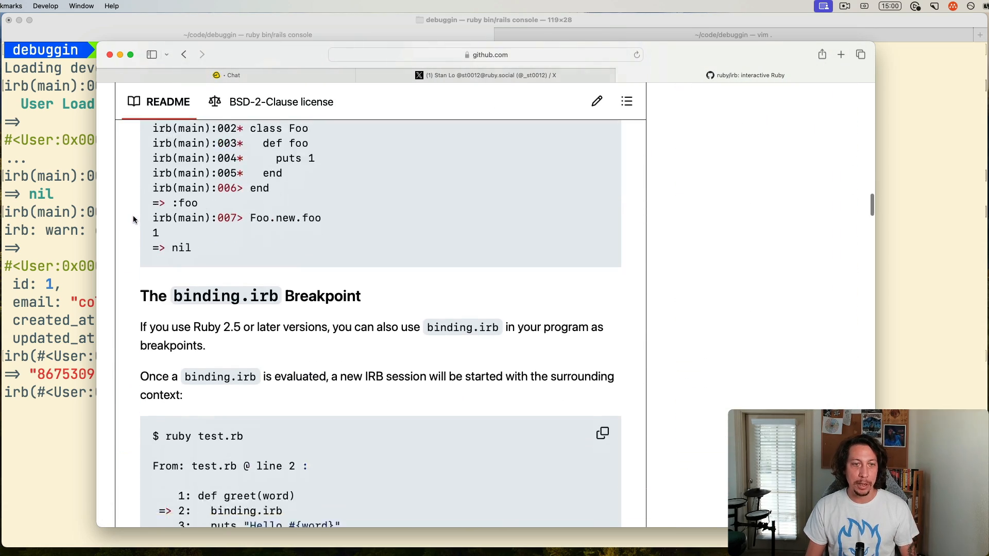
pyautogui.scroll(-3)
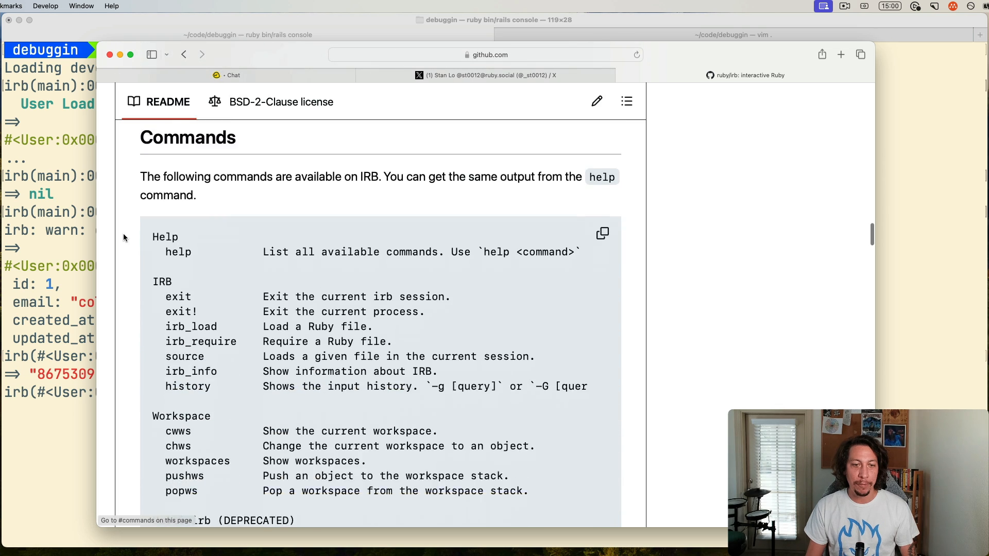
pyautogui.scroll(-3)
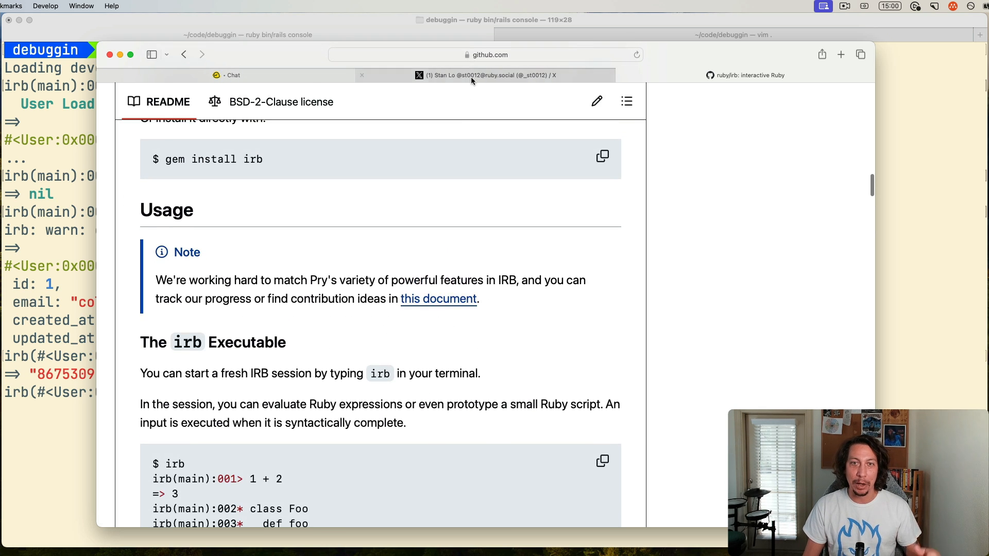
pyautogui.click(486, 75)
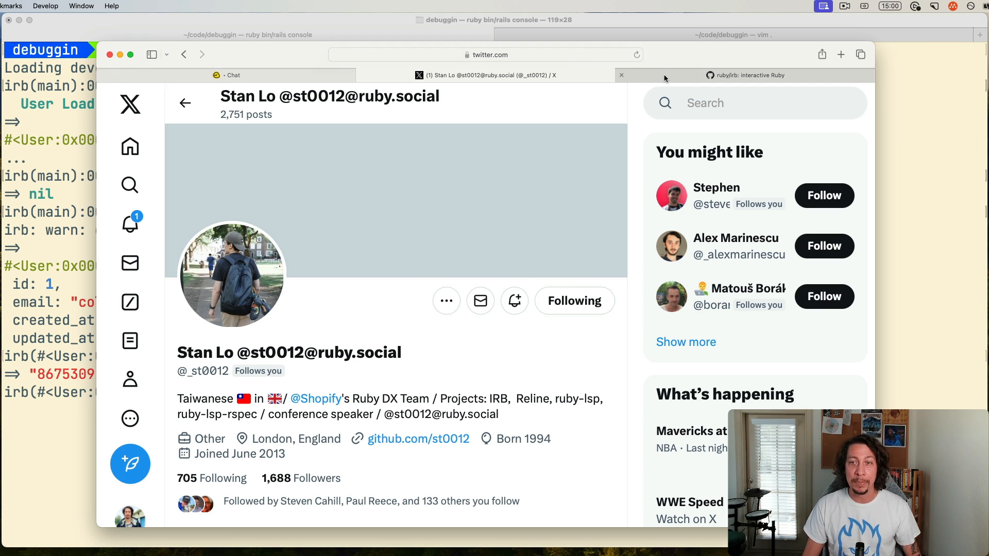
# Step: Return from the maintainer's X profile to the ruby/irb README
pyautogui.click(748, 75)
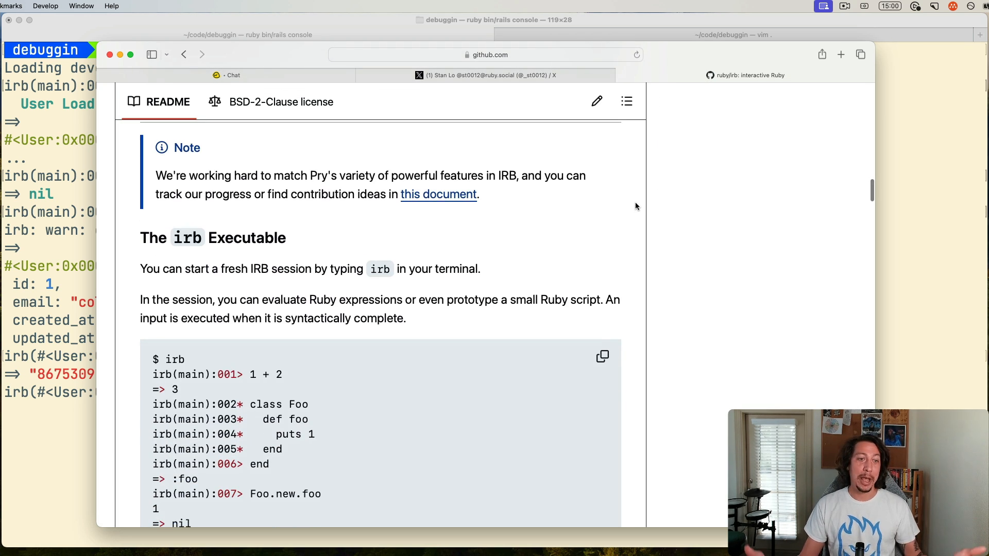